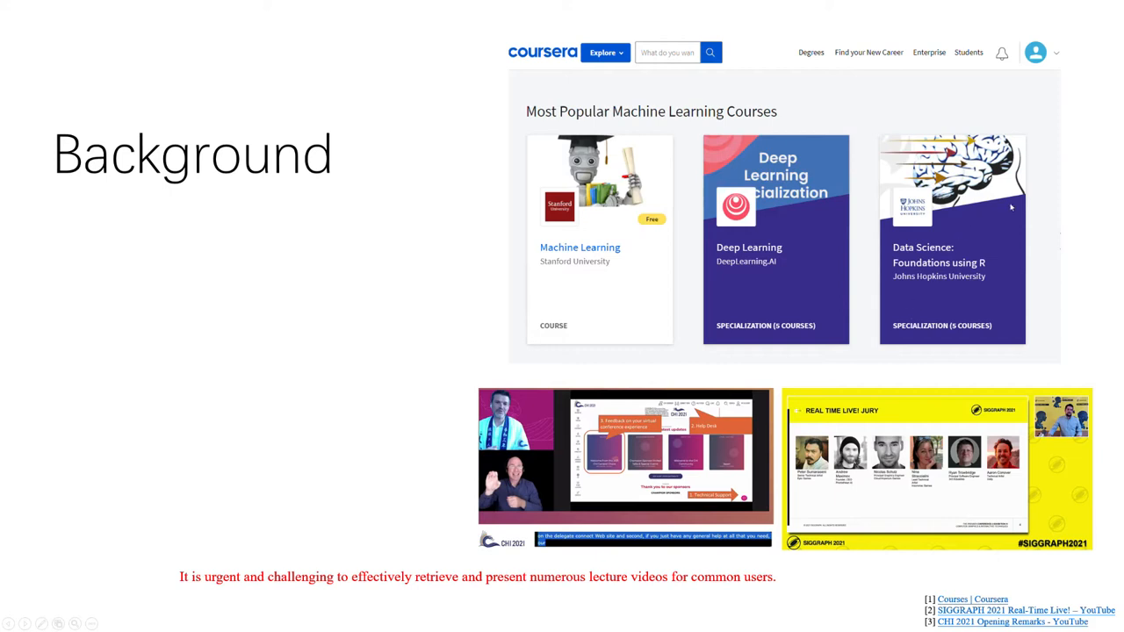
{"action": "mouse_move", "coordinate": [1090, 181]}
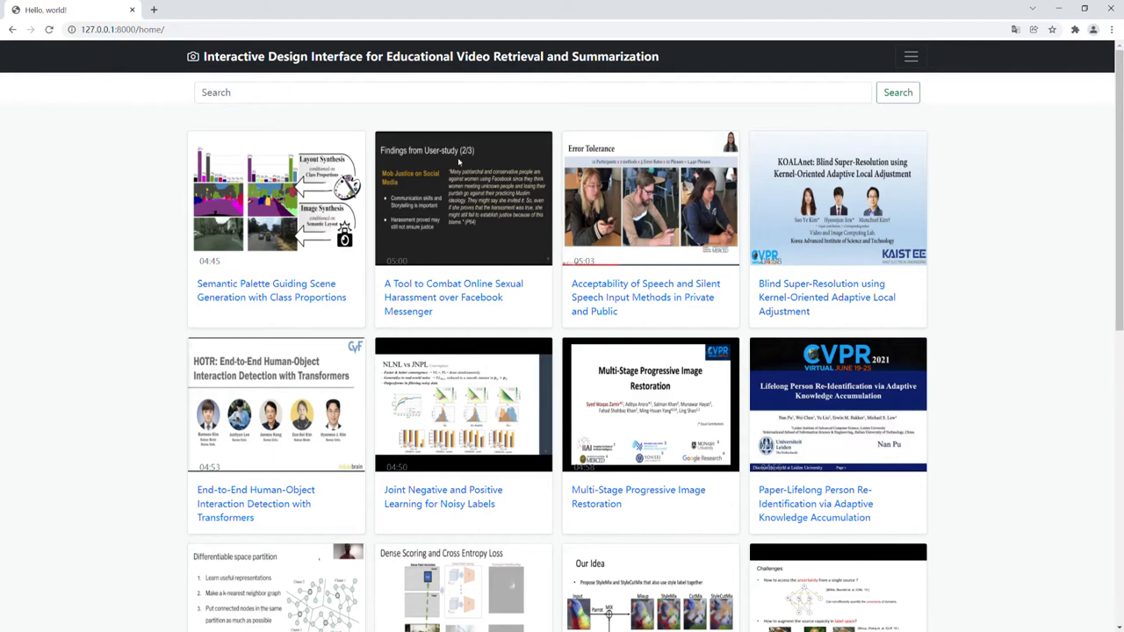
Step: Search the lecture videos for the keyword 'image'
{"action": "type", "text": "image"}
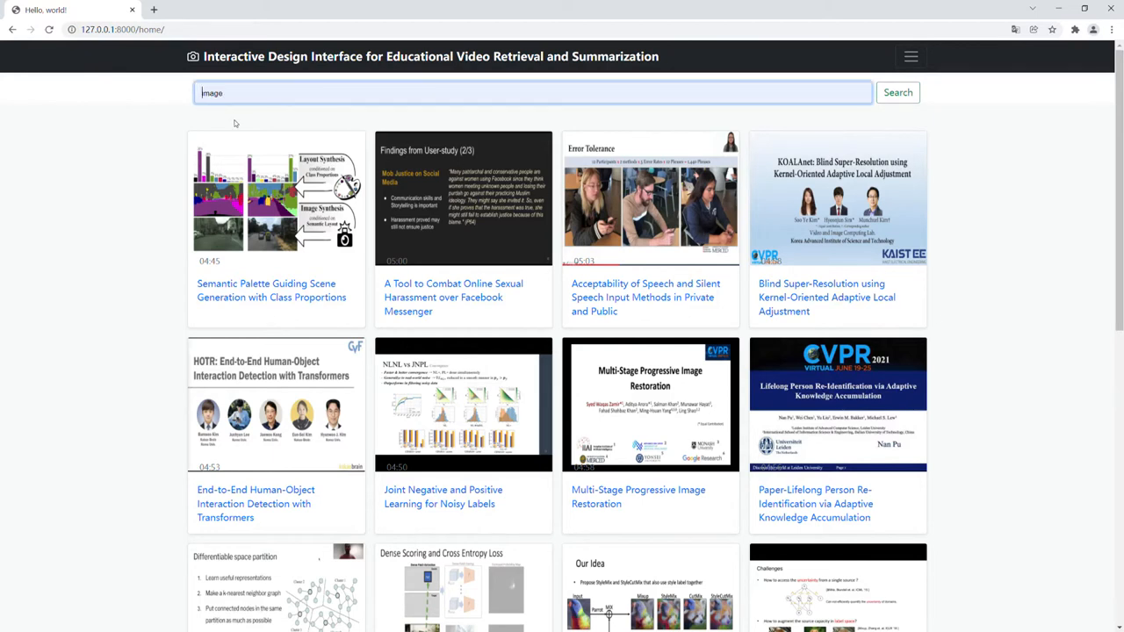
{"action": "left_click", "coordinate": [897, 92]}
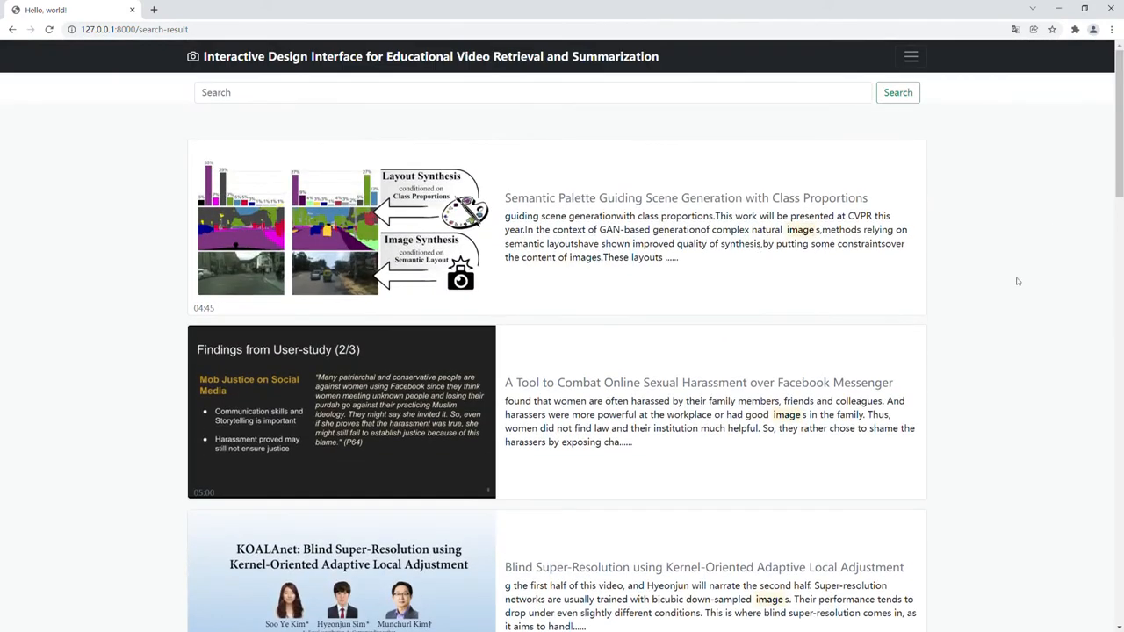
{"action": "mouse_move", "coordinate": [638, 224]}
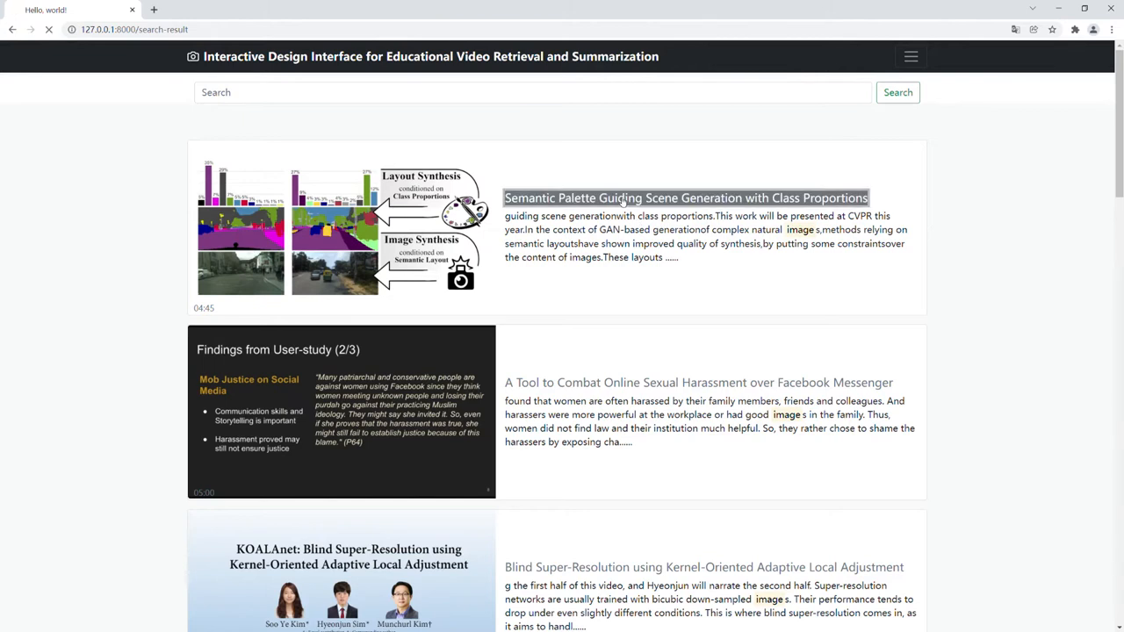
Step: Open the Semantic Palette lecture and advance the carousel to its Poster Layer
{"action": "left_click", "coordinate": [685, 197]}
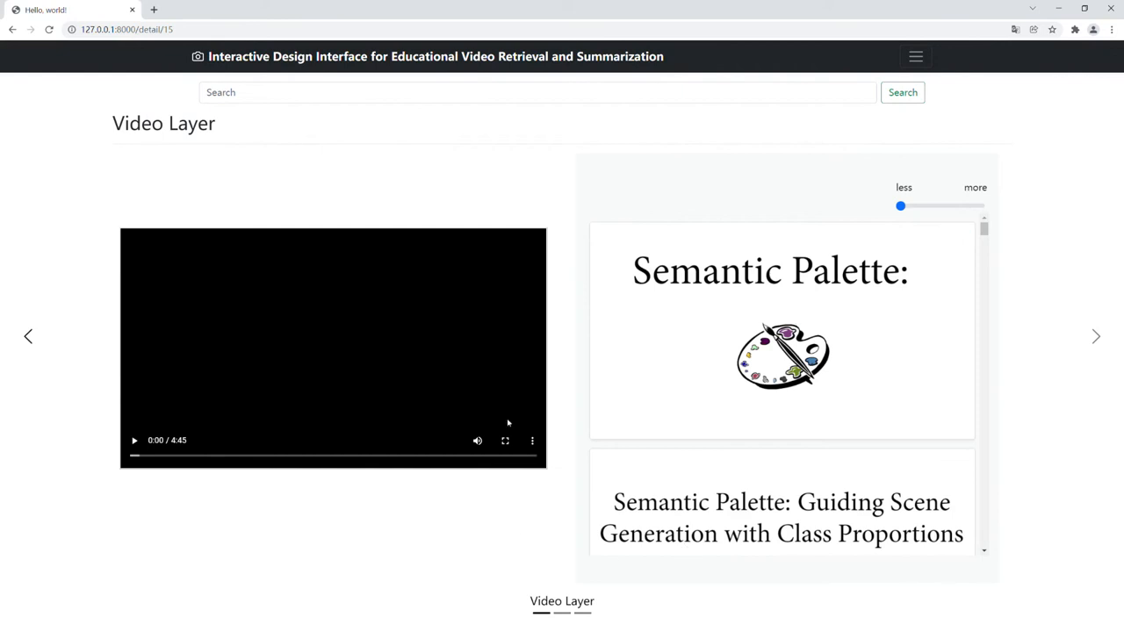
{"action": "mouse_move", "coordinate": [955, 234]}
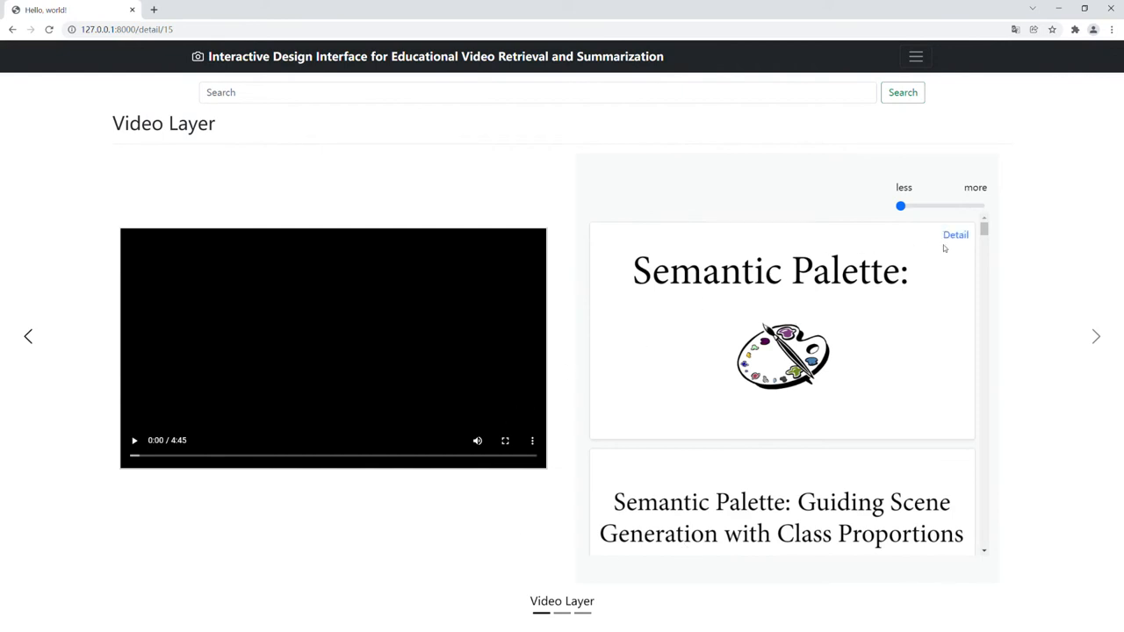
{"action": "mouse_move", "coordinate": [950, 249]}
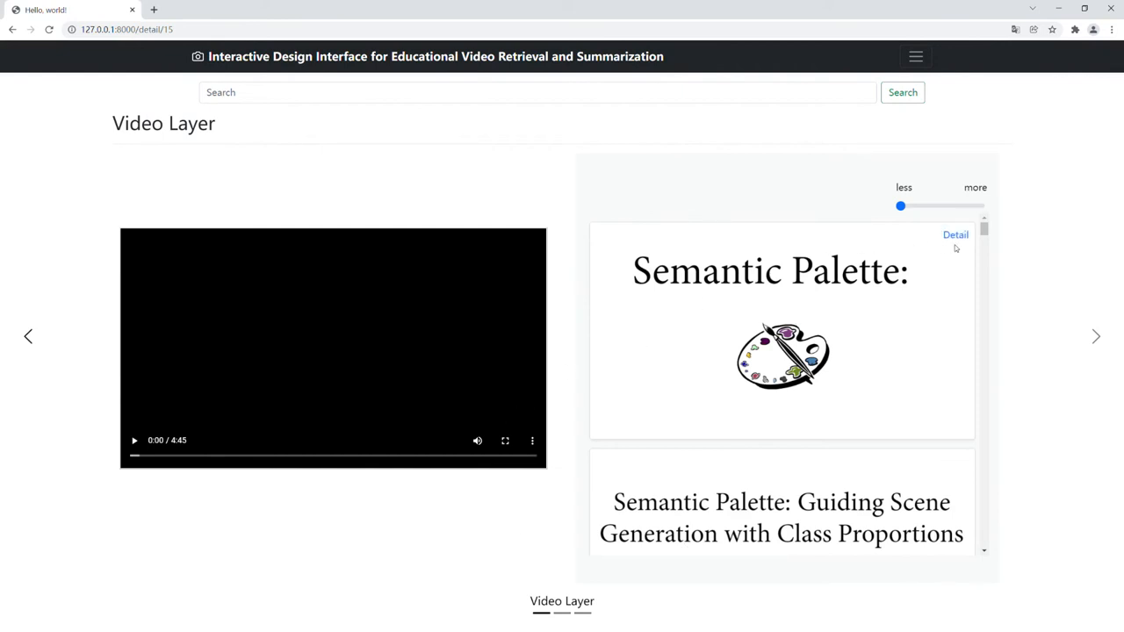
{"action": "left_click", "coordinate": [956, 234]}
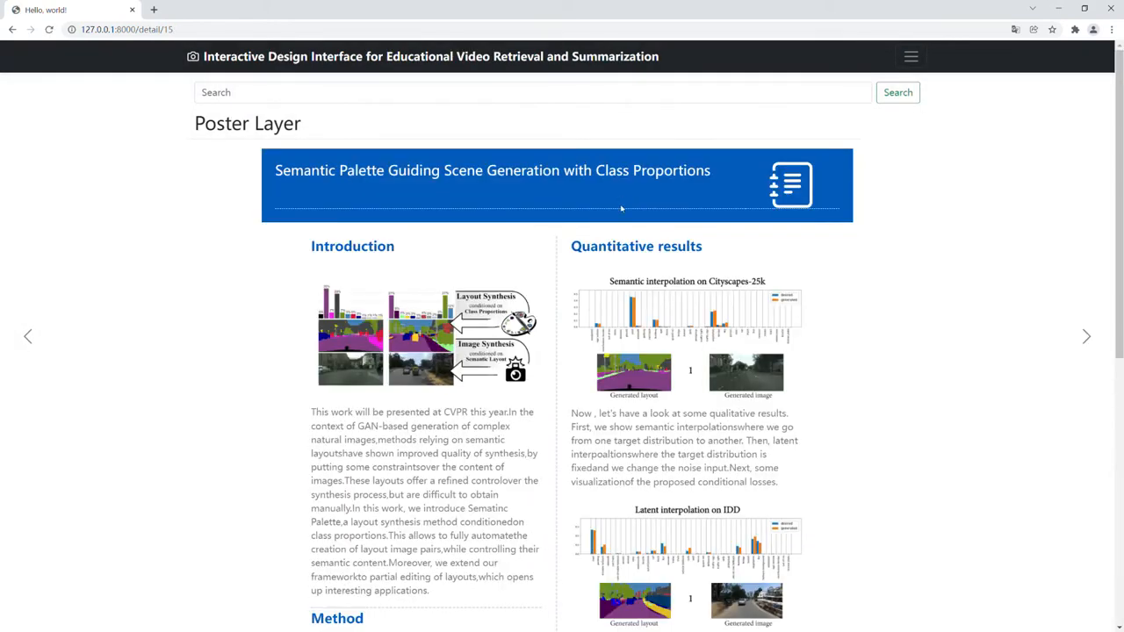
Step: Scroll through the Poster Layer sections and return to the Video Layer
{"action": "scroll", "scroll_direction": "down", "scroll_amount": 3}
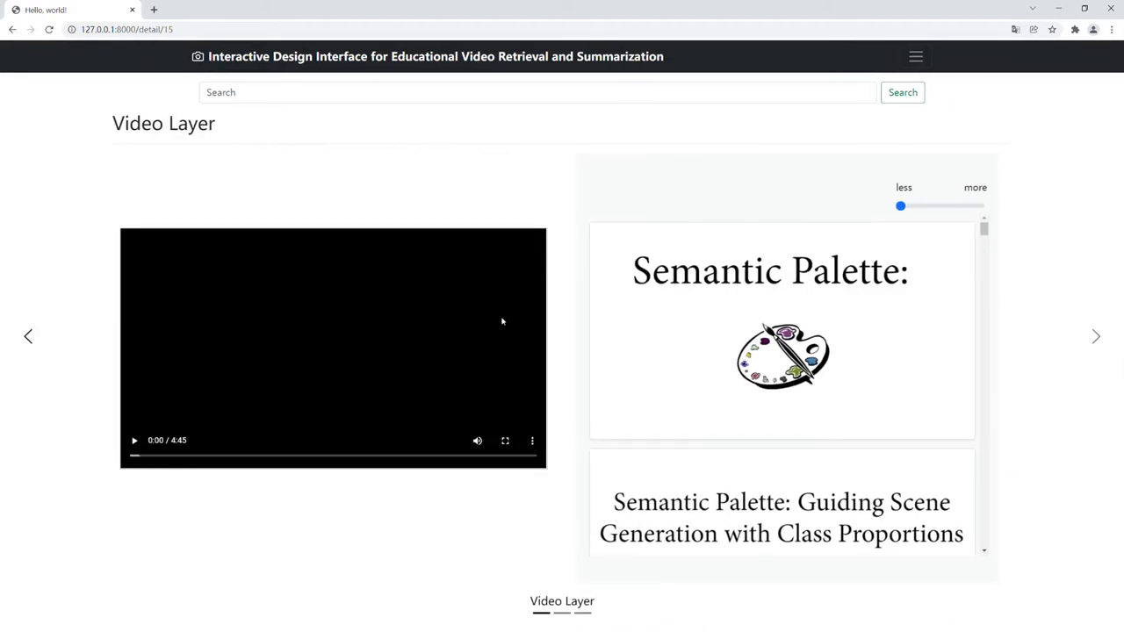
{"action": "mouse_move", "coordinate": [567, 433]}
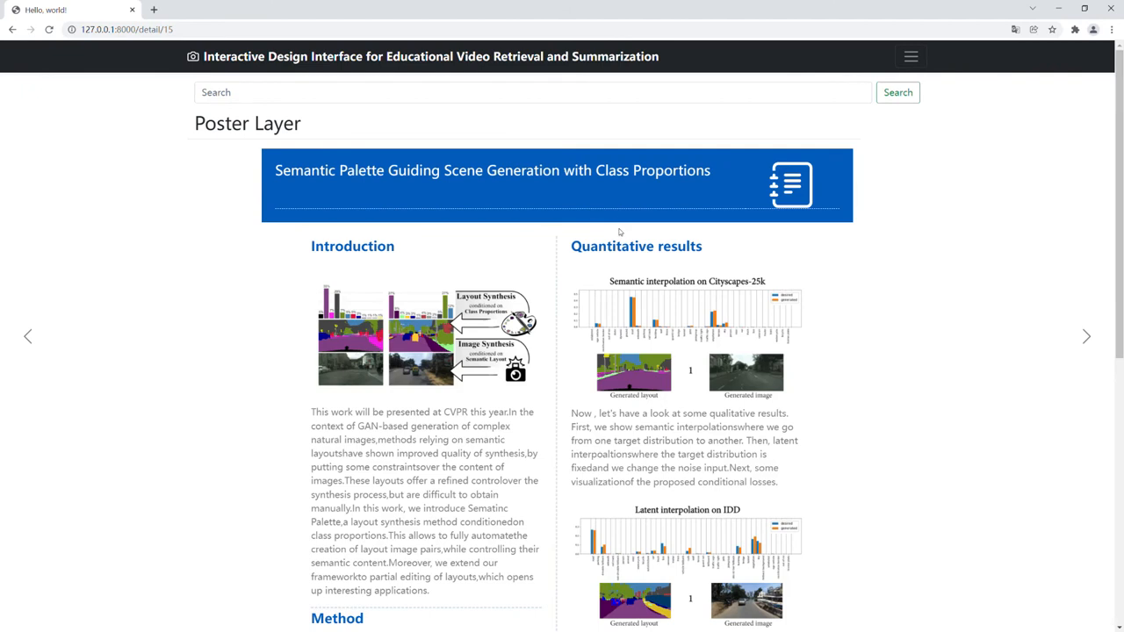
{"action": "scroll", "scroll_direction": "down", "scroll_amount": 3}
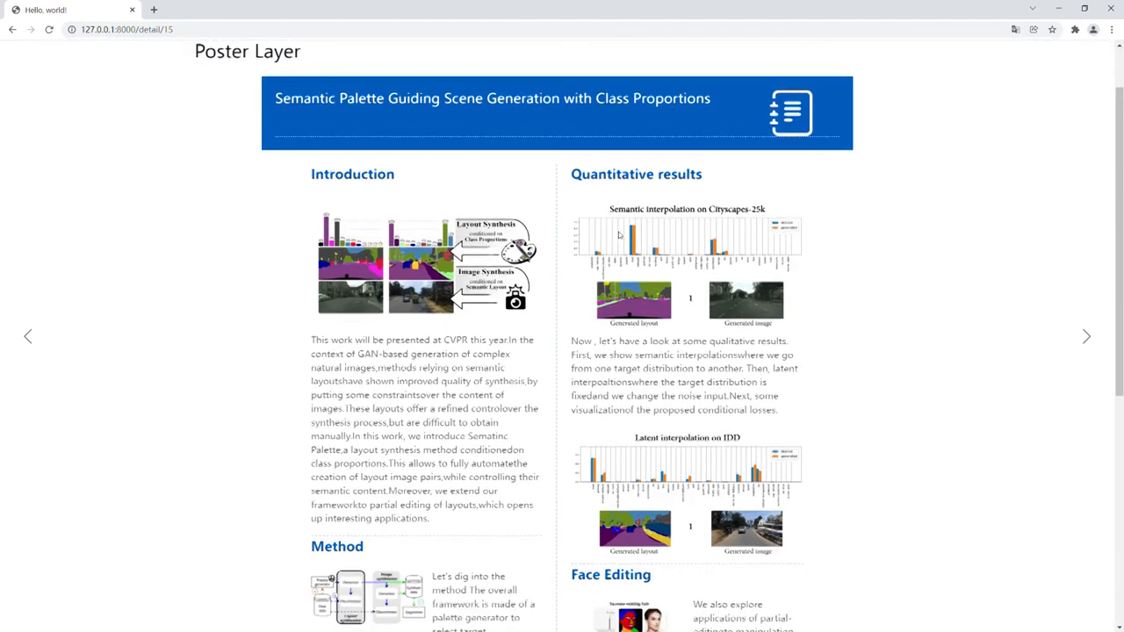
{"action": "scroll", "scroll_direction": "down", "scroll_amount": 3}
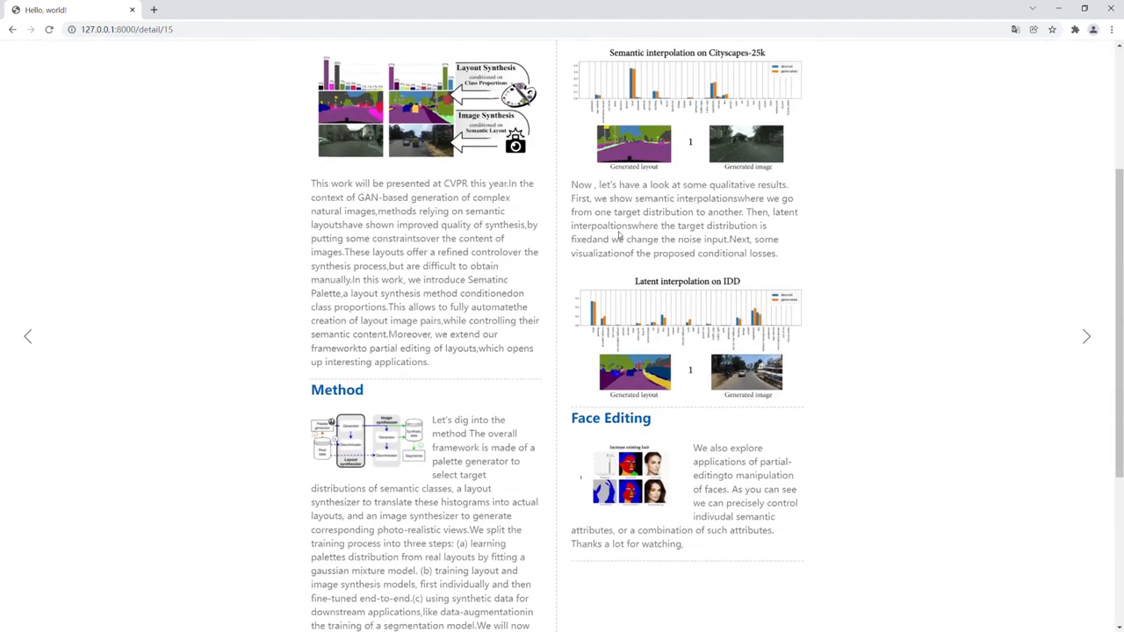
{"action": "scroll", "scroll_direction": "down", "scroll_amount": 3}
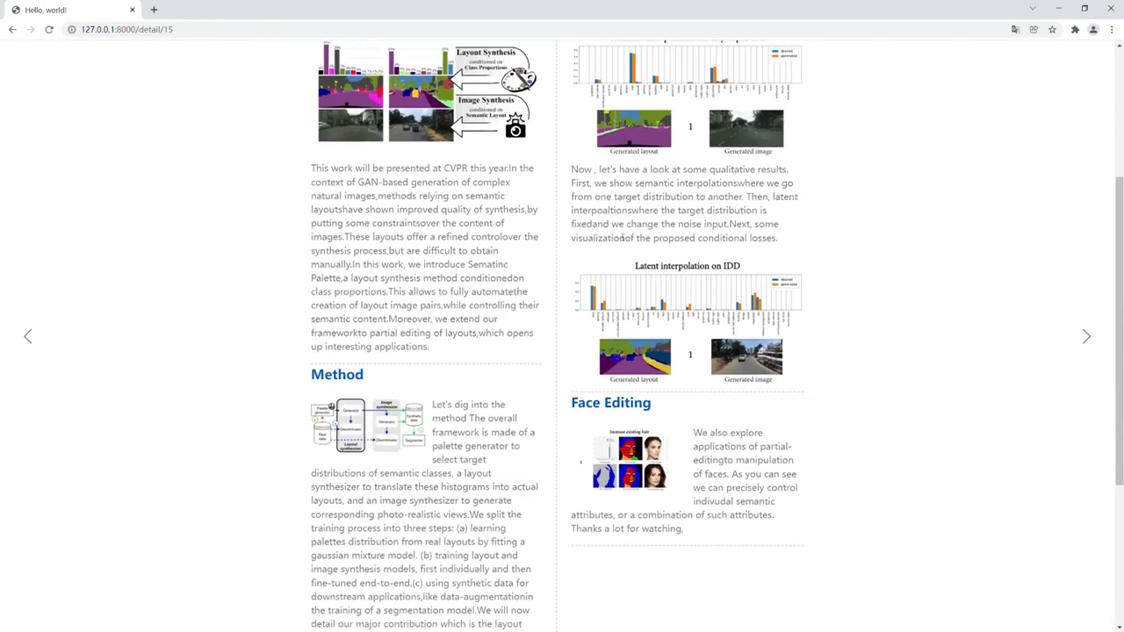
{"action": "scroll", "scroll_direction": "down", "scroll_amount": 3}
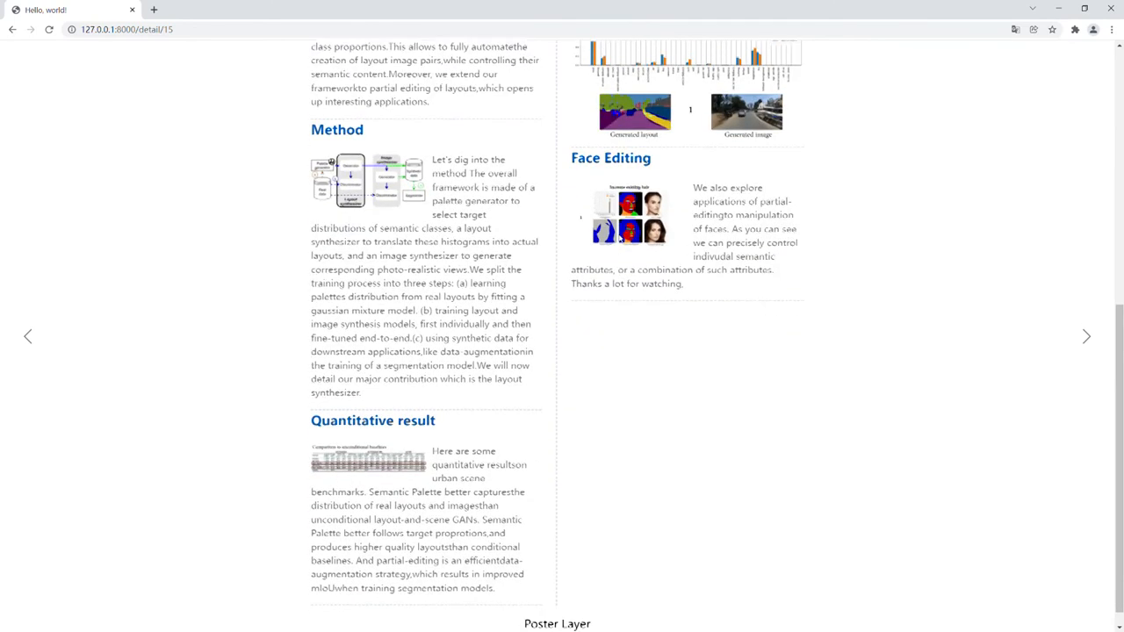
{"action": "scroll", "scroll_direction": "down", "scroll_amount": 3}
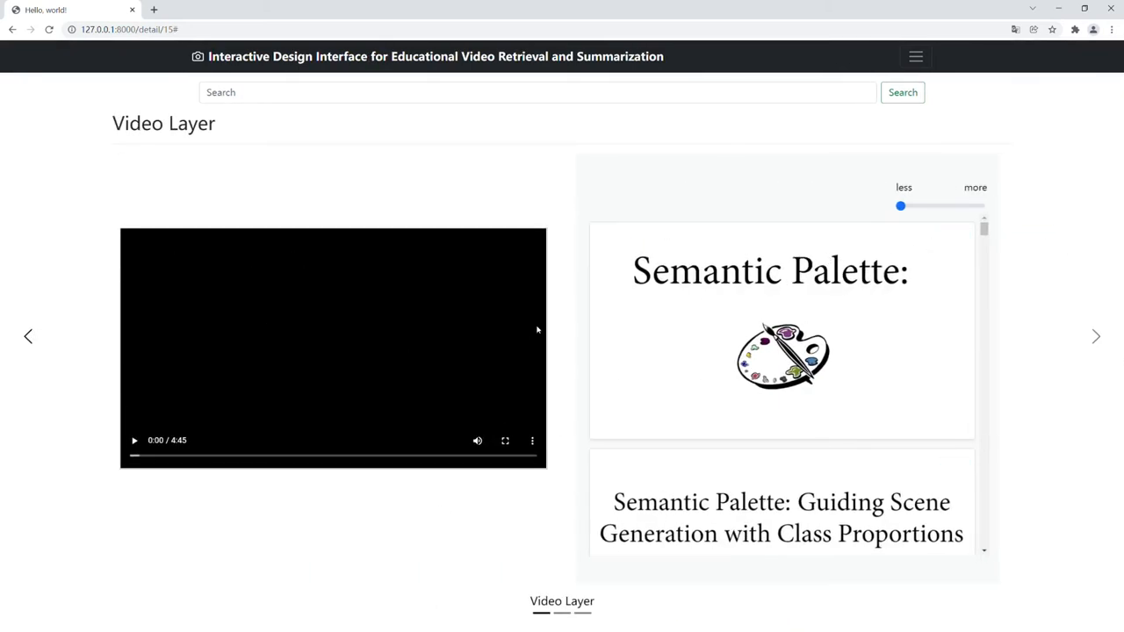
Step: Drag the key-frame slider fully to 'more' for the densest thumbnail grid
{"action": "left_click_drag", "start_coordinate": [900, 206], "coordinate": [941, 205]}
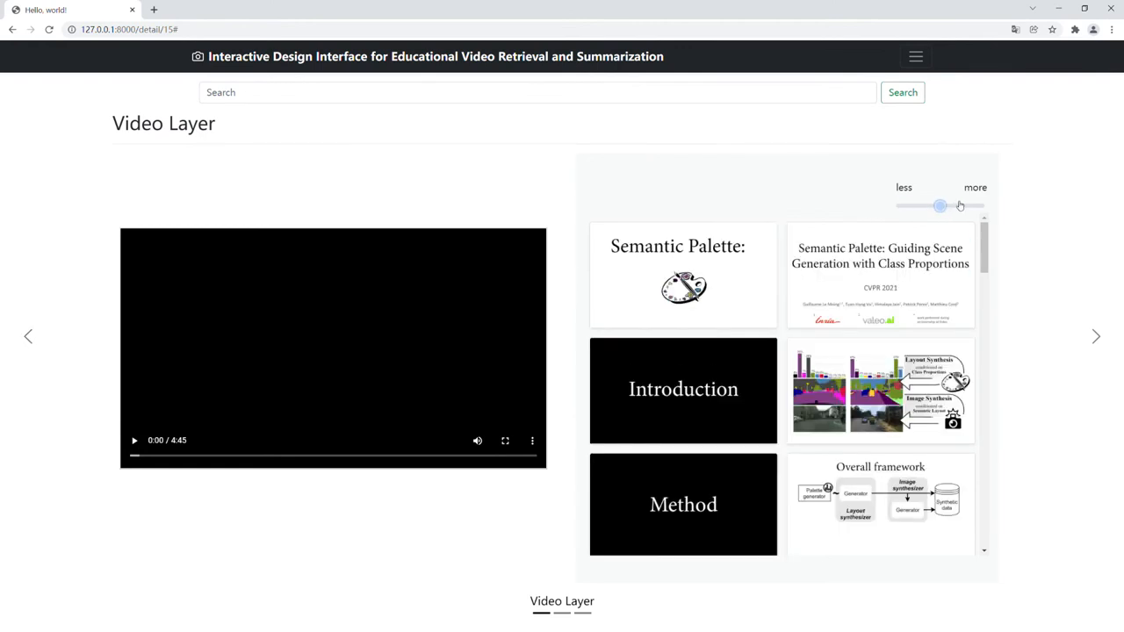
{"action": "left_click_drag", "start_coordinate": [941, 205], "coordinate": [979, 205]}
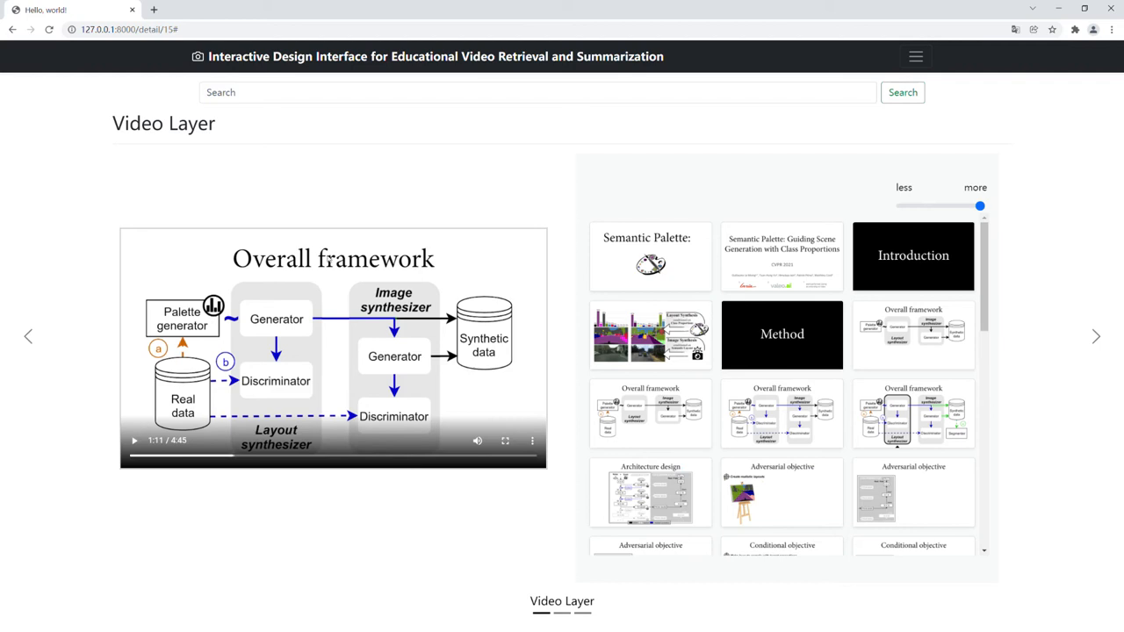
{"action": "mouse_move", "coordinate": [693, 397]}
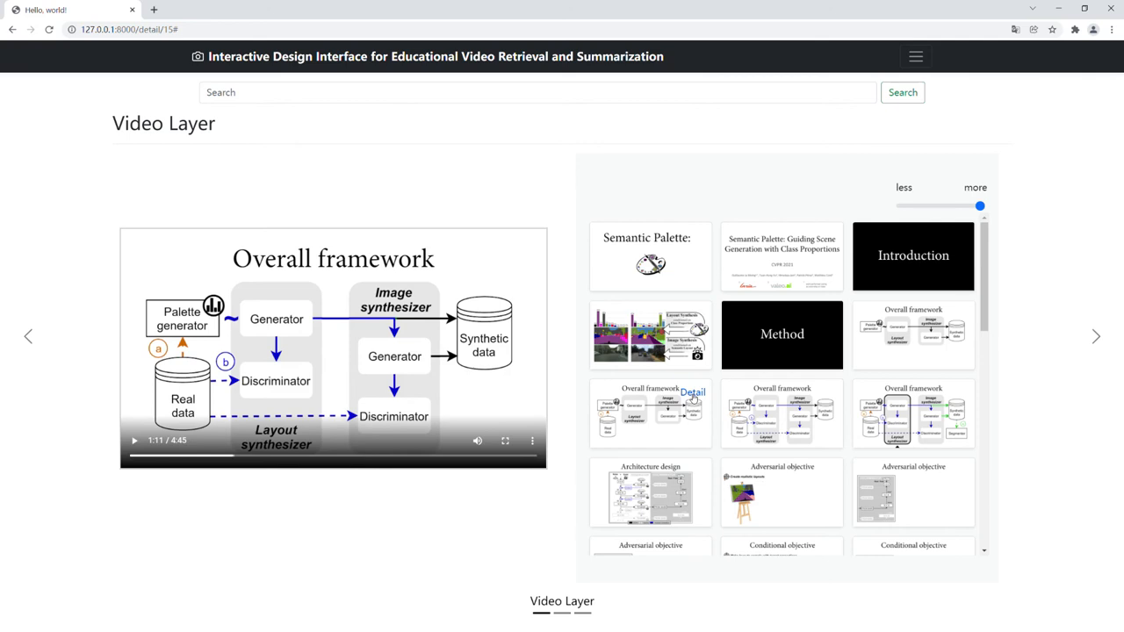
Step: Open the Overall framework frame's details and jump to its poster section
{"action": "left_click", "coordinate": [693, 391]}
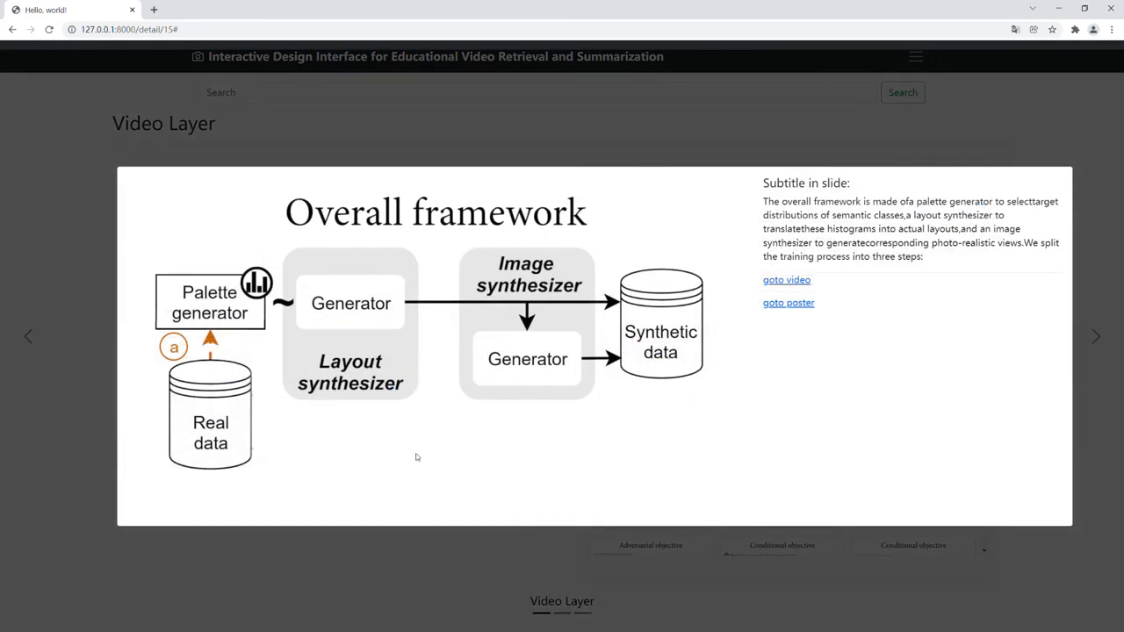
{"action": "mouse_move", "coordinate": [1014, 190]}
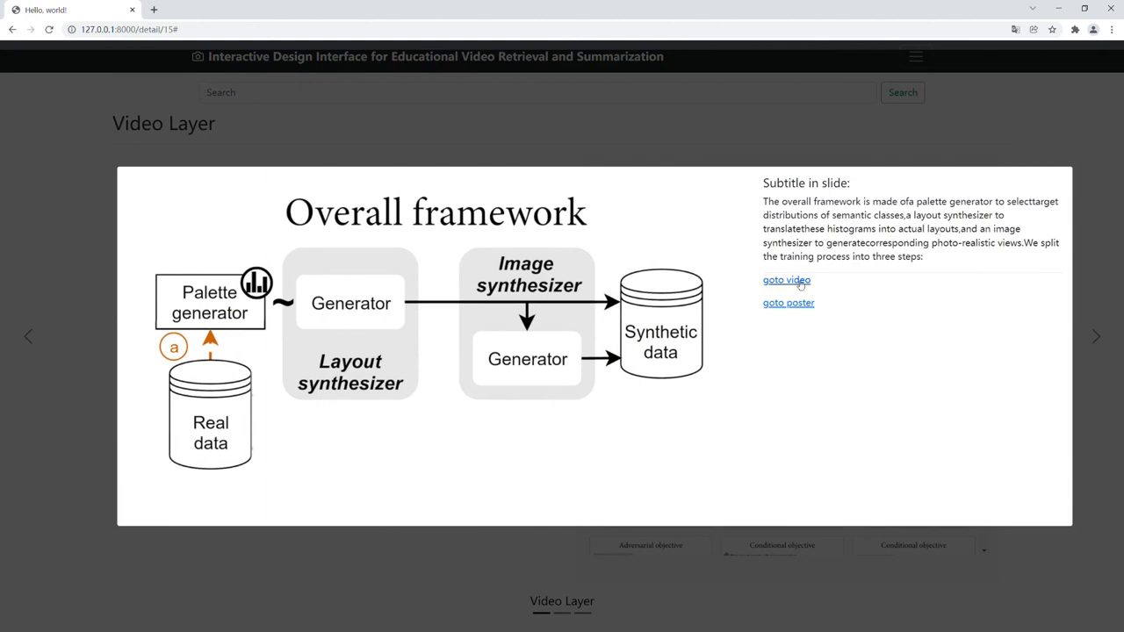
{"action": "left_click", "coordinate": [786, 279]}
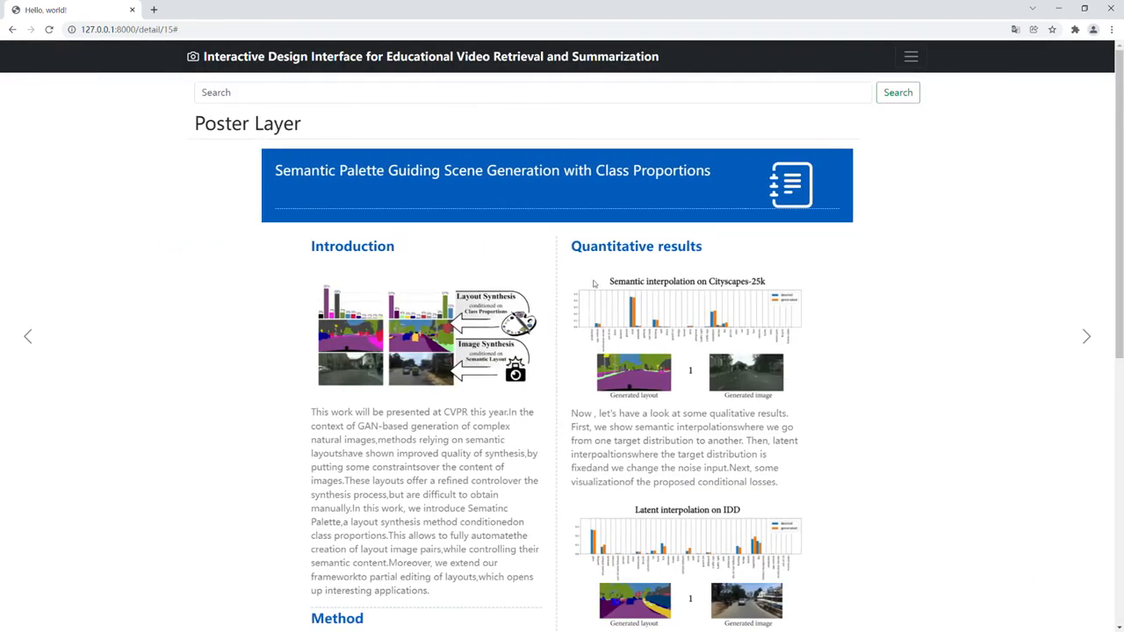
{"action": "mouse_move", "coordinate": [1081, 83]}
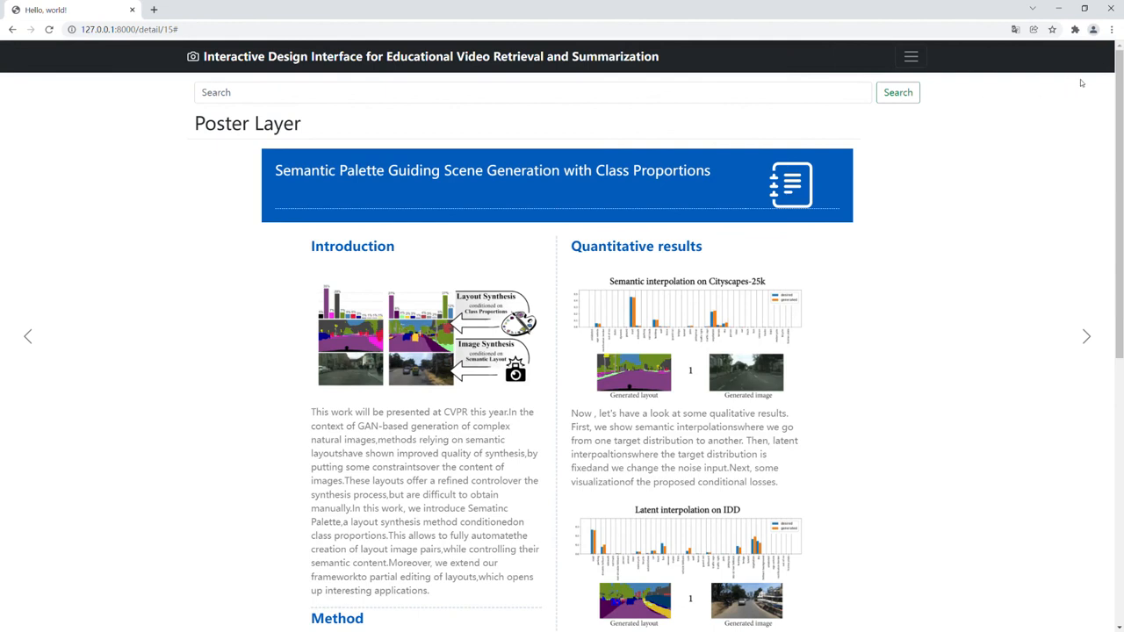